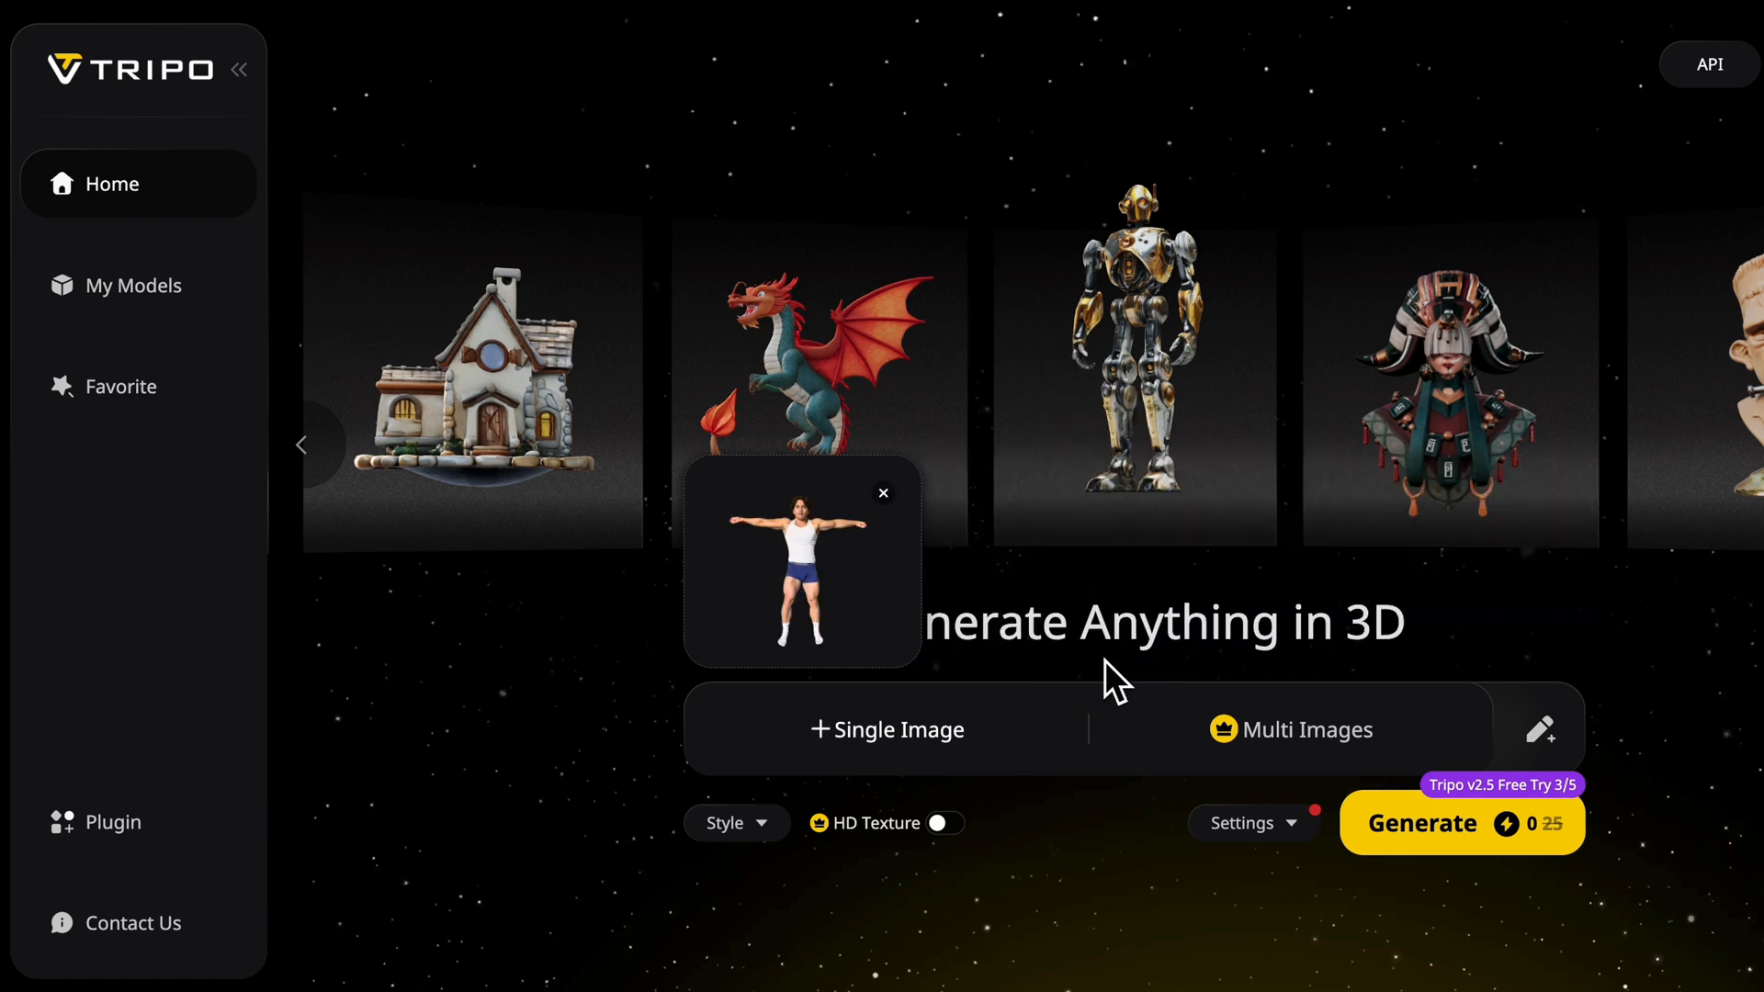
Step: Generate a textured 3D model from the uploaded T-pose photo of the man
click(1422, 824)
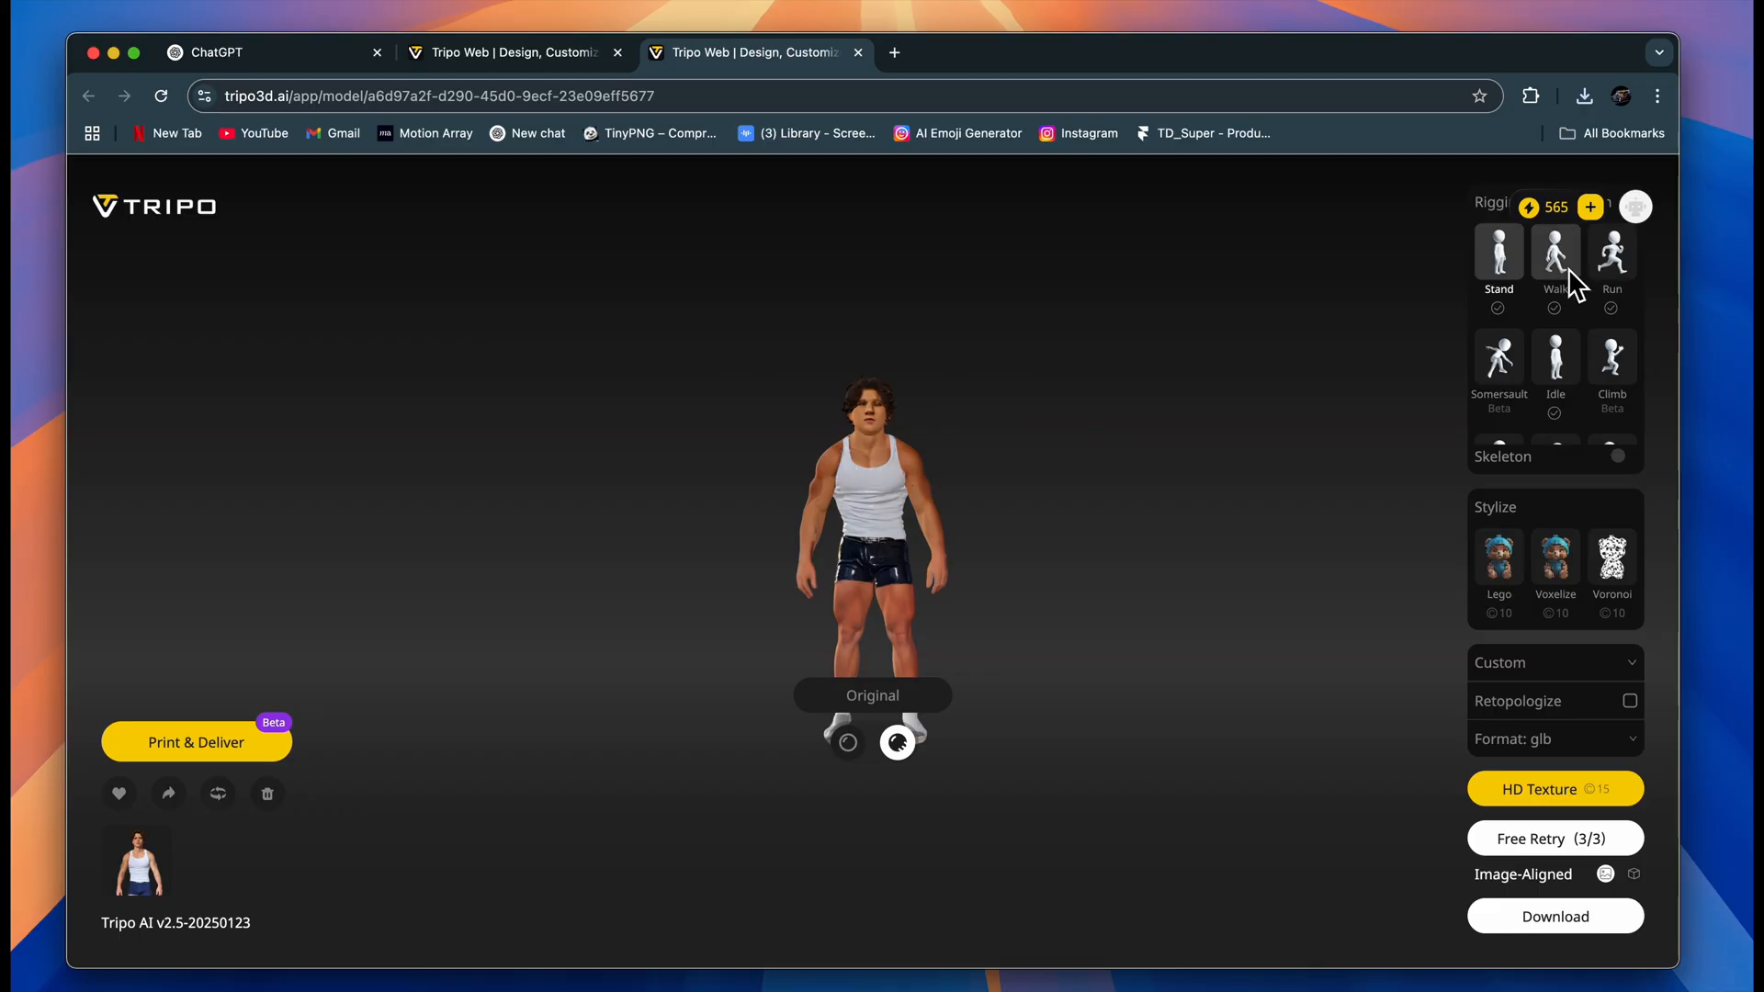
Step: Preview Walk and Jump animations, tick Retopologize, and choose glb as download format
click(1554, 251)
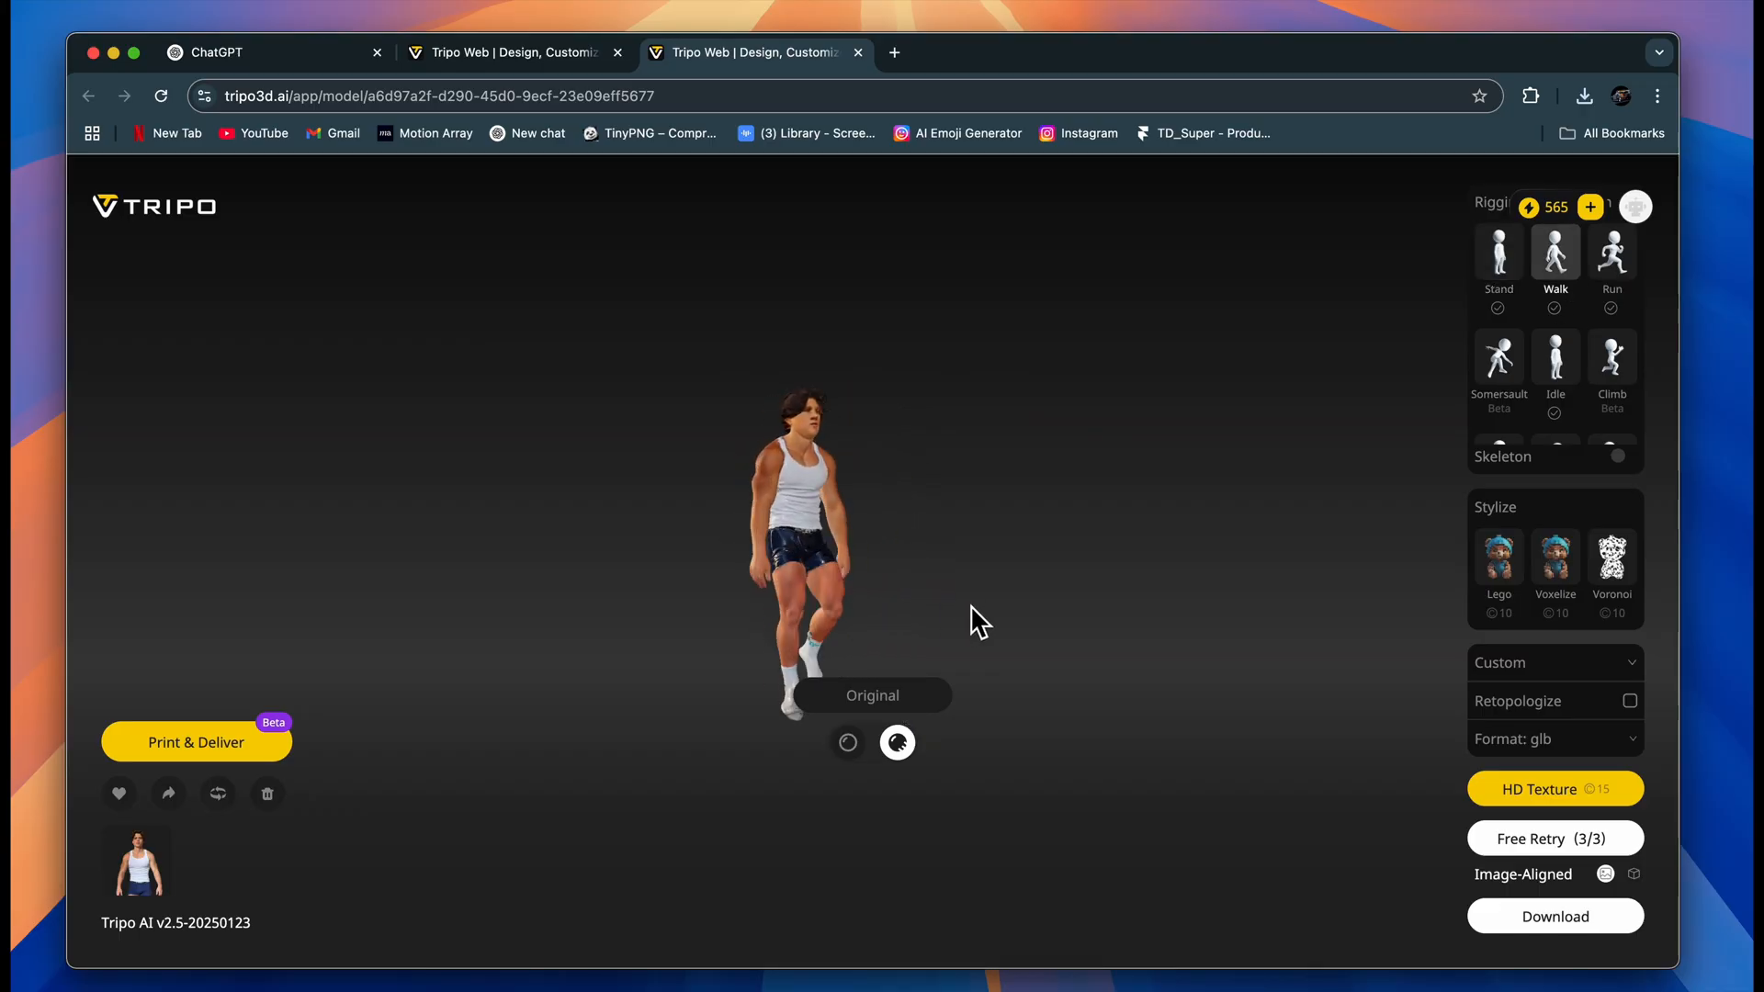
click(1611, 252)
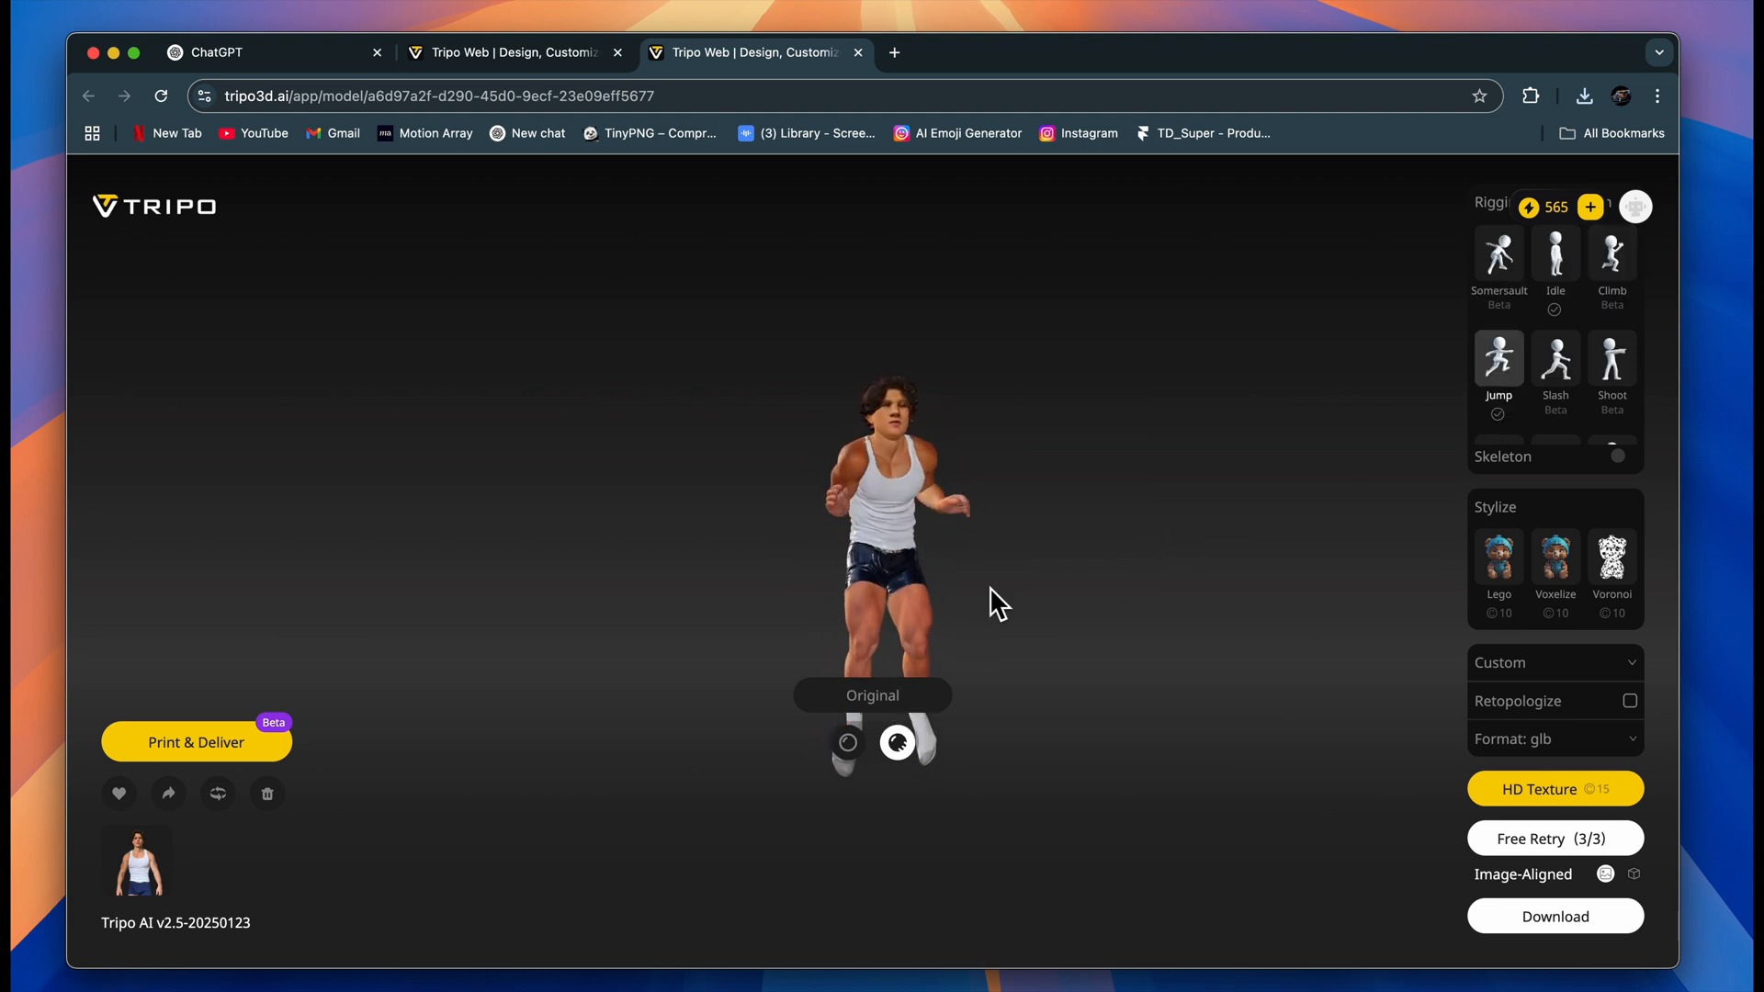
click(1554, 738)
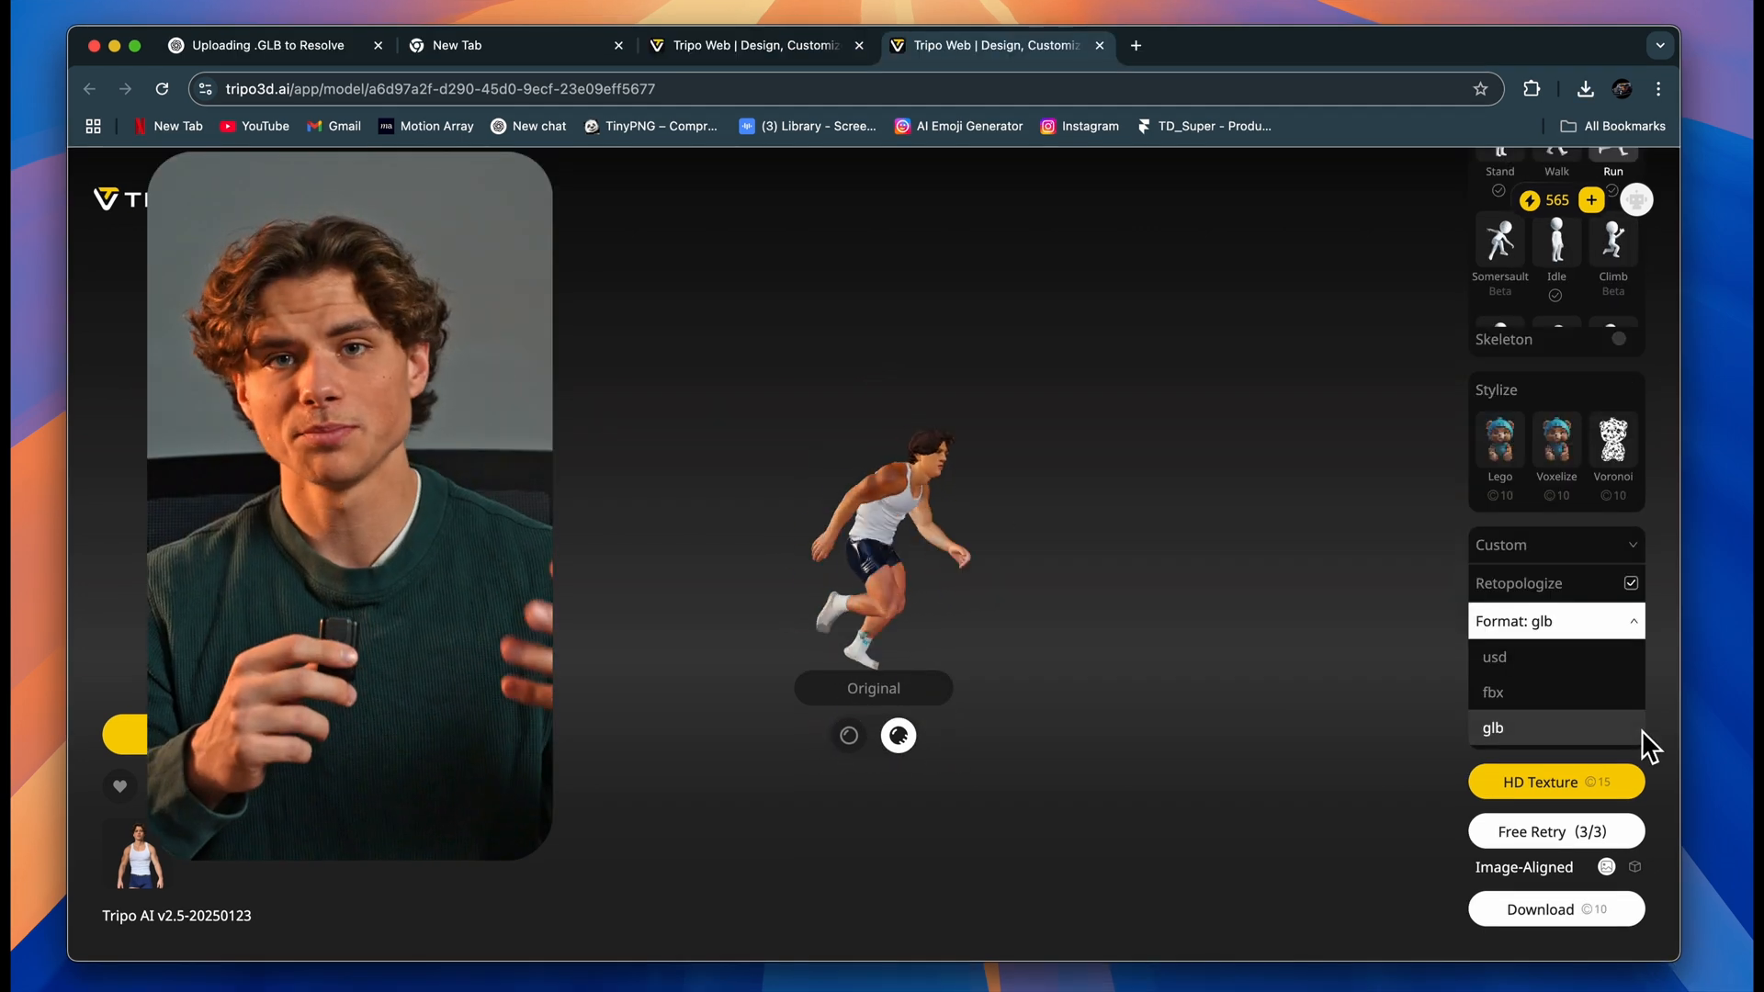
click(1494, 657)
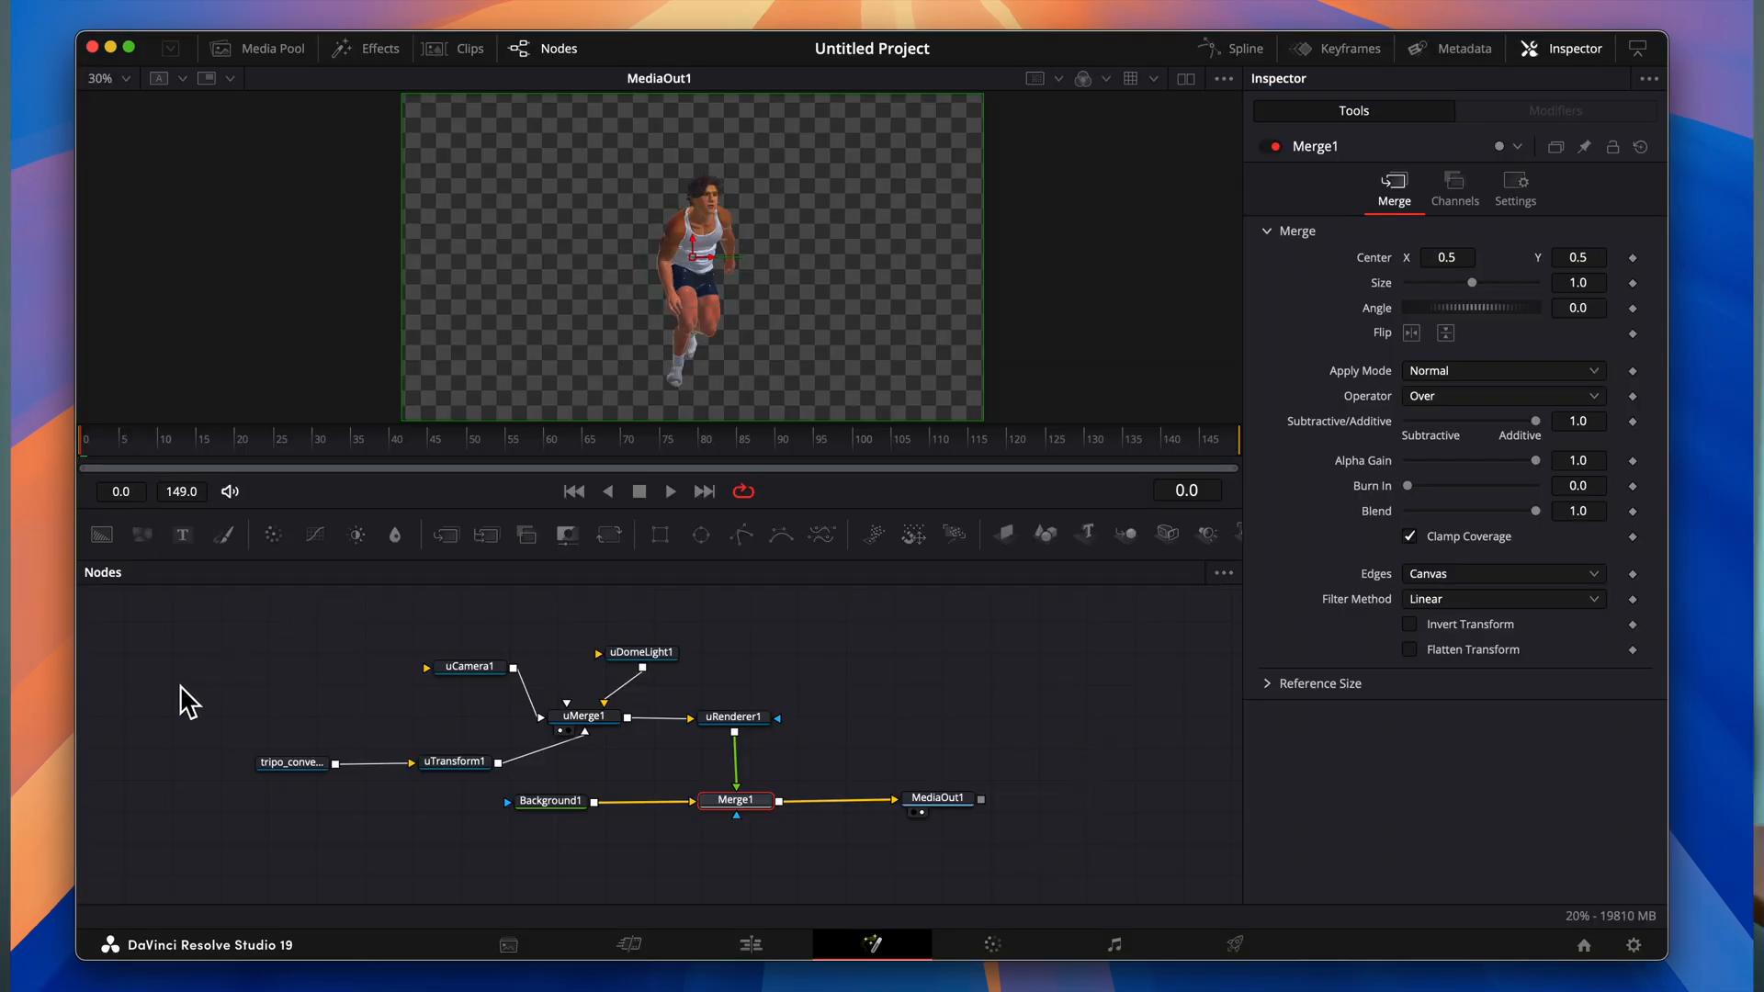
mouse_move(615, 885)
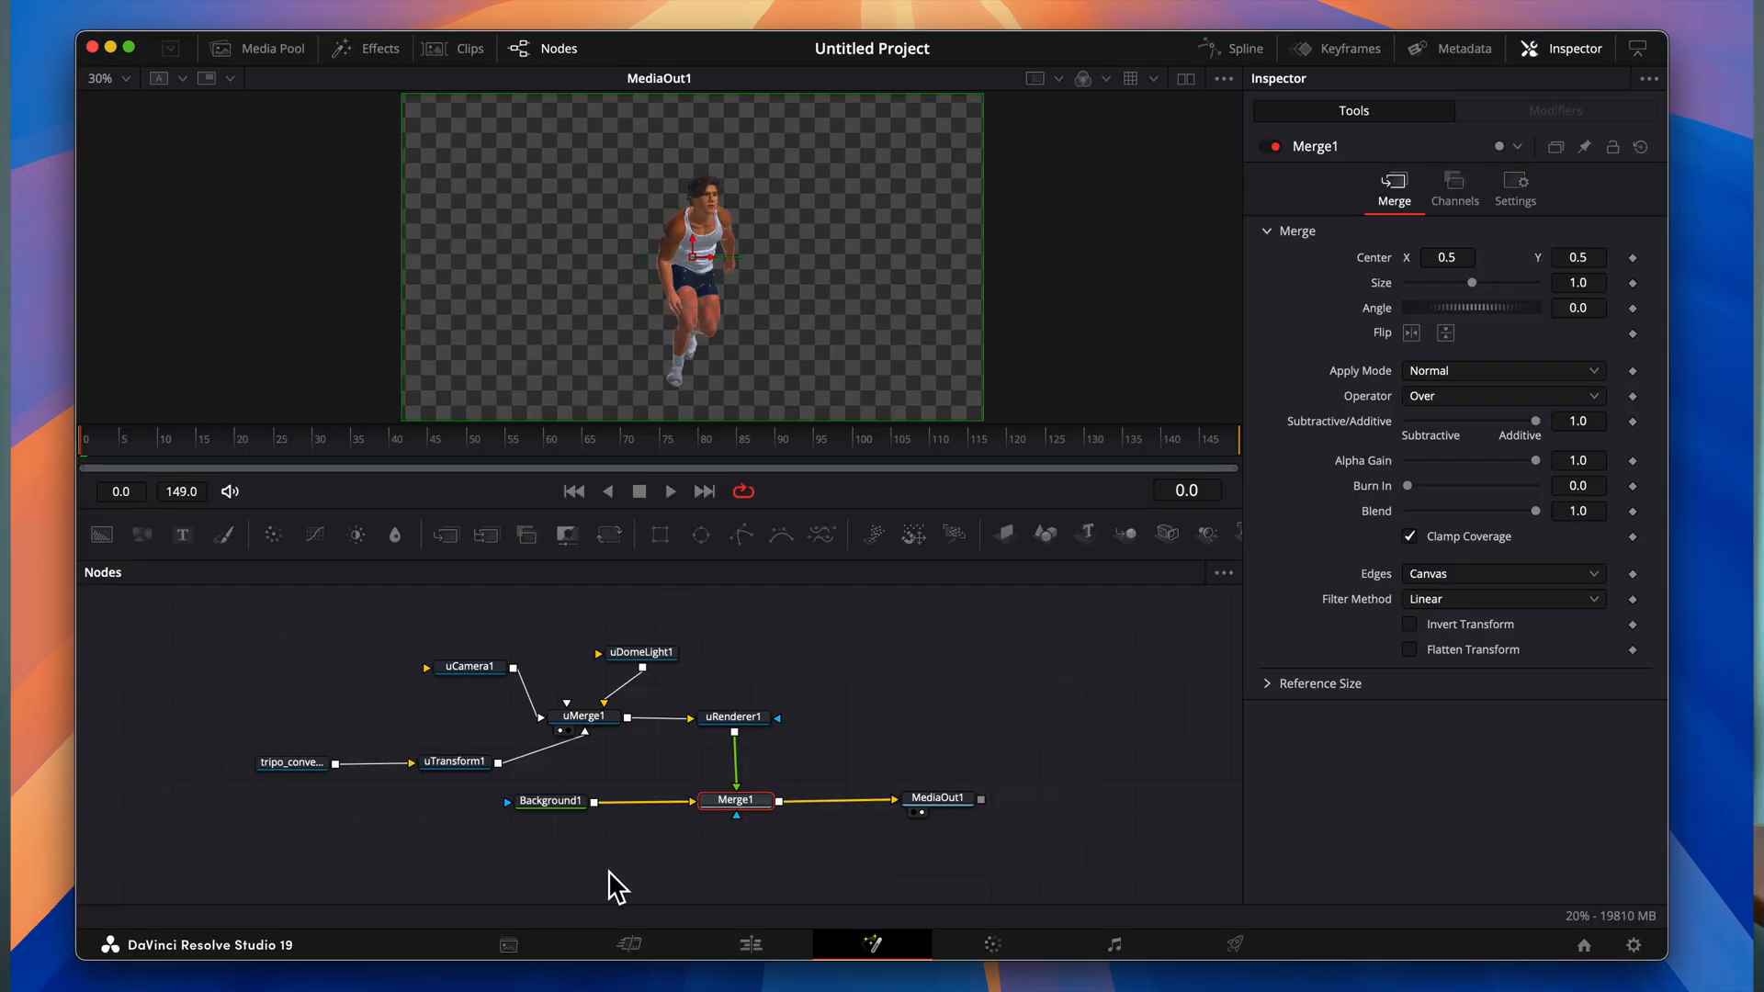
click(749, 944)
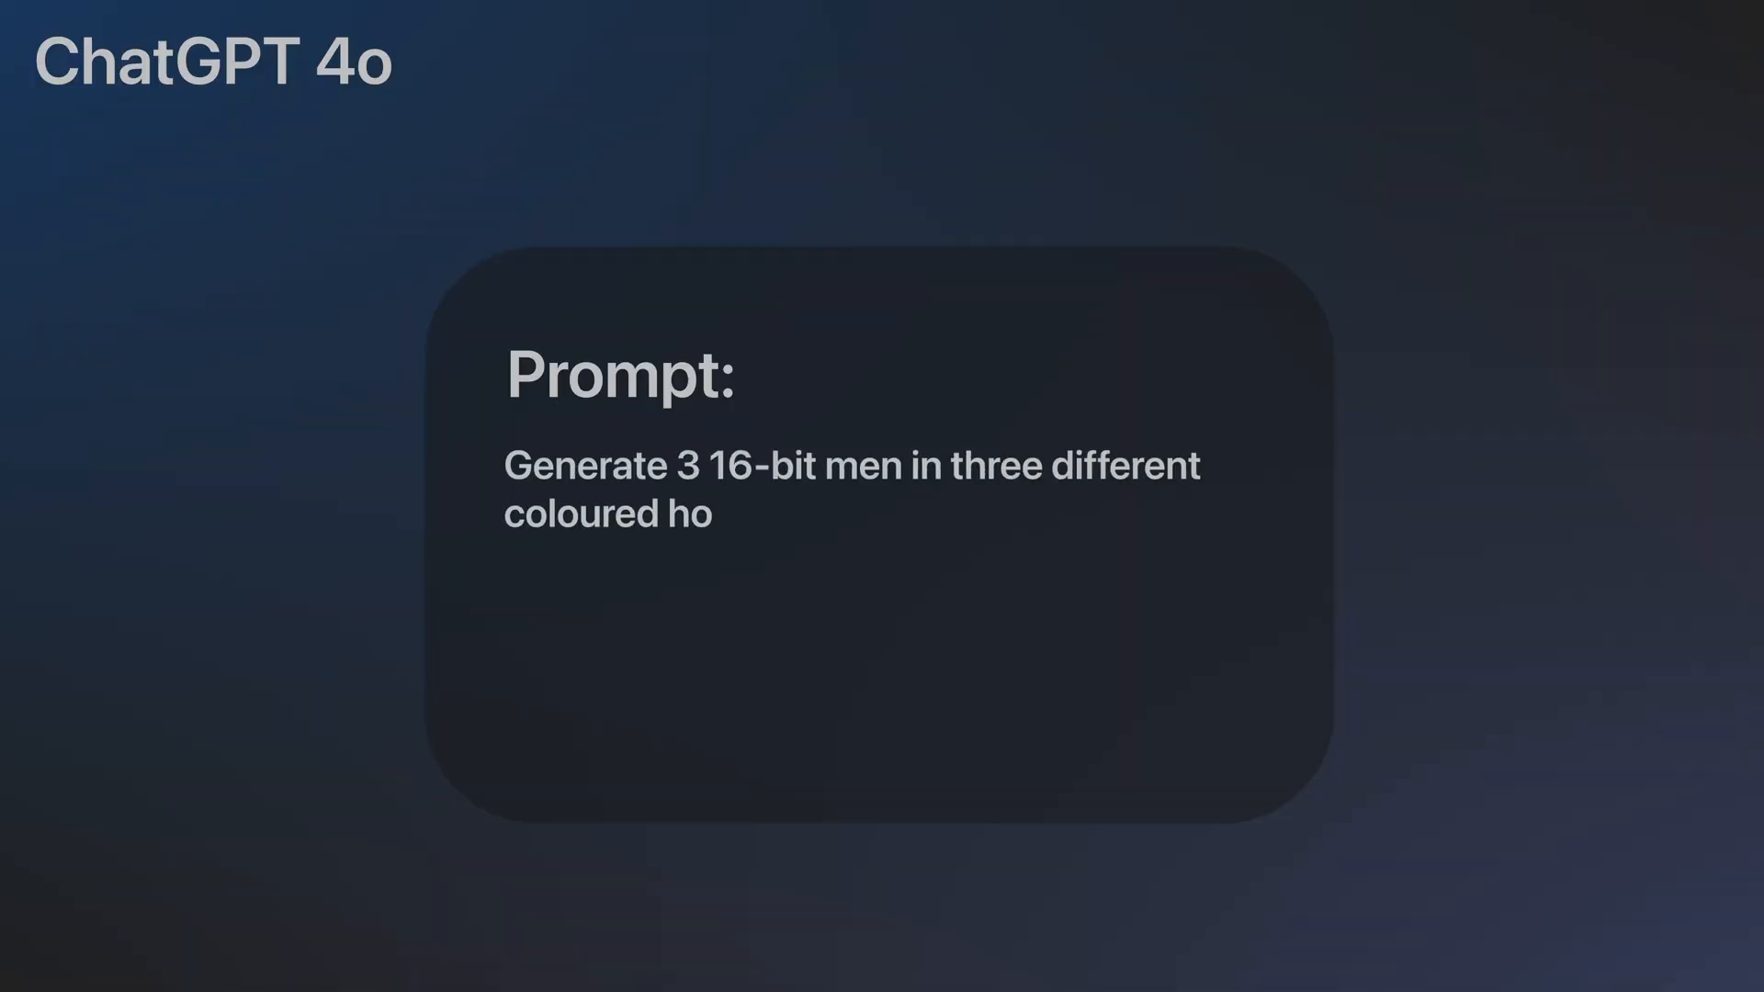
Step: Finish the prompt: three 16-bit men in different coloured hoodies on a transparent background
text(odies in a transparent background.)
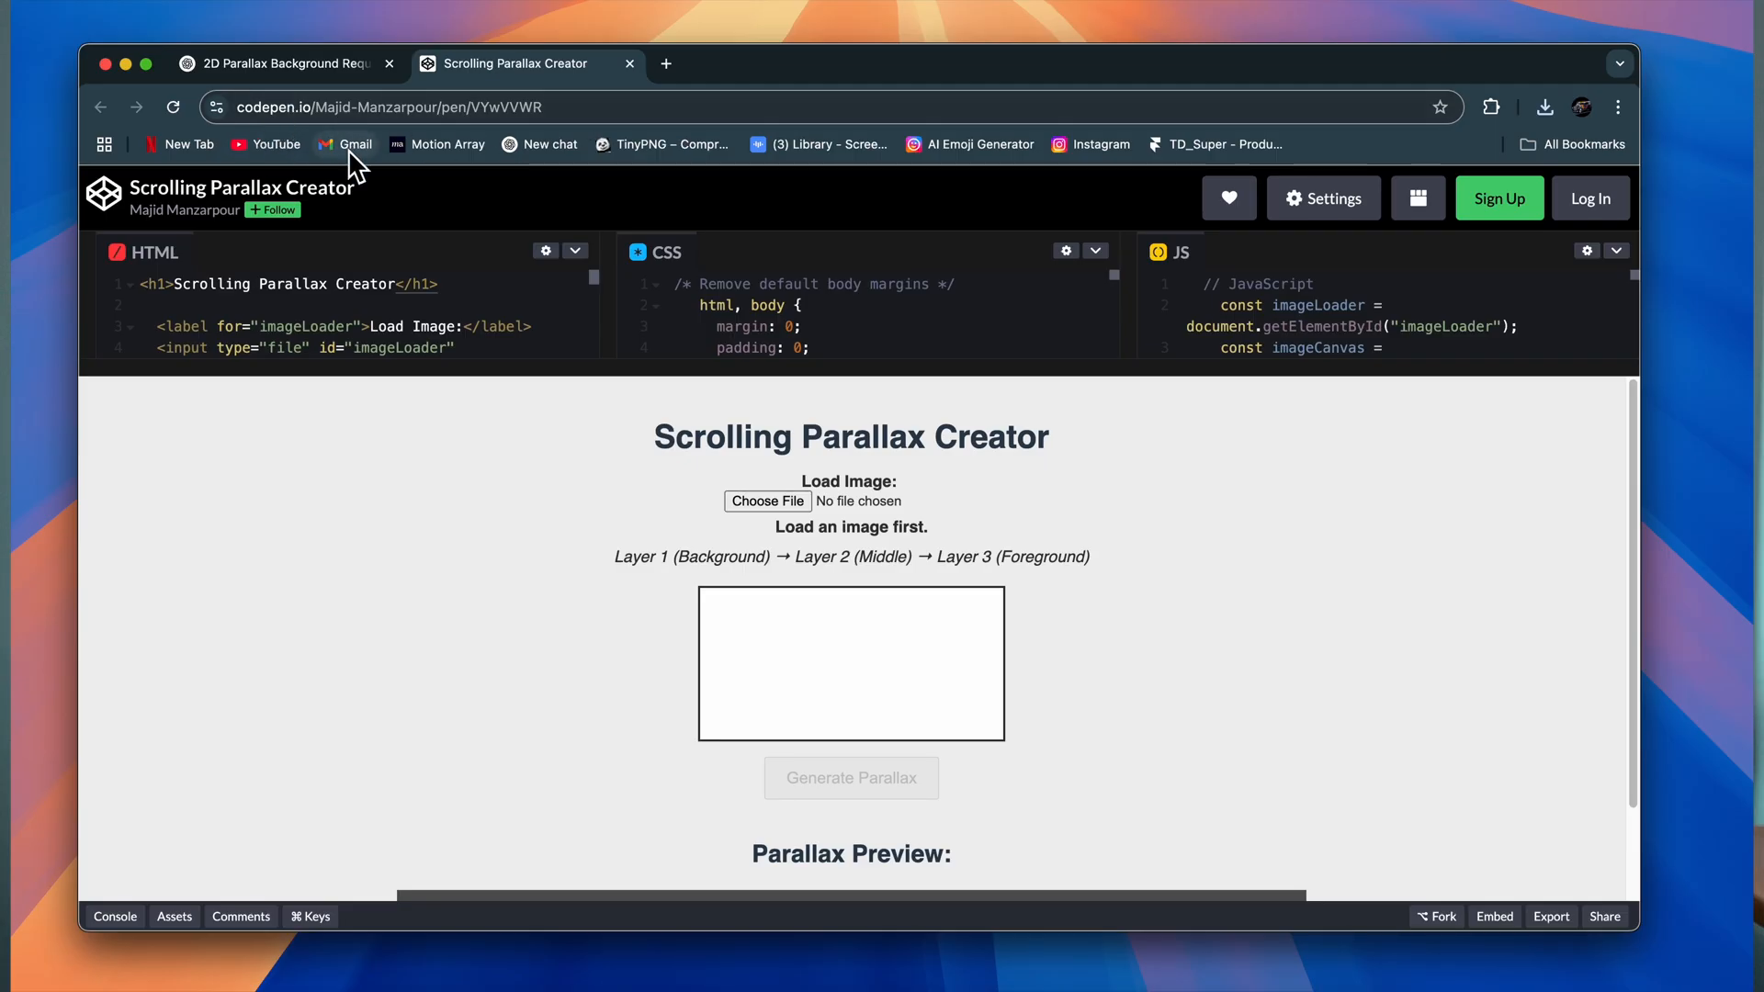
Step: Load the castle landscape image and scroll to the three-layer parallax controls and preview
click(767, 501)
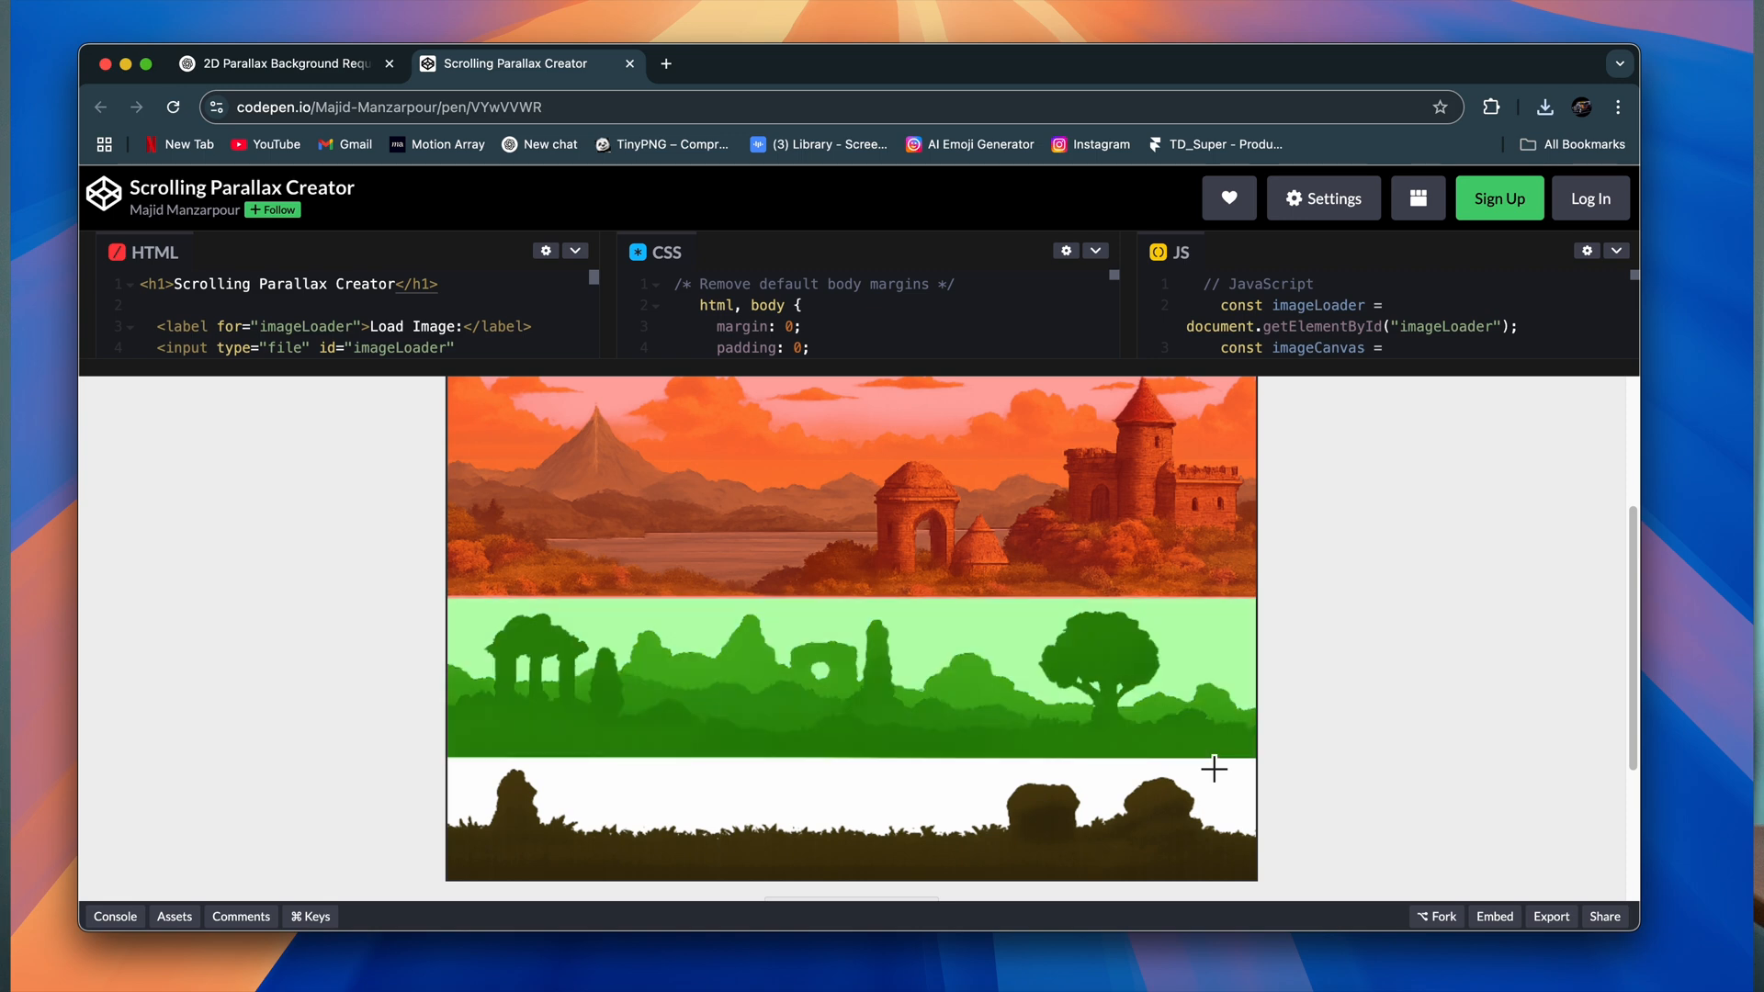
scroll(down, 3)
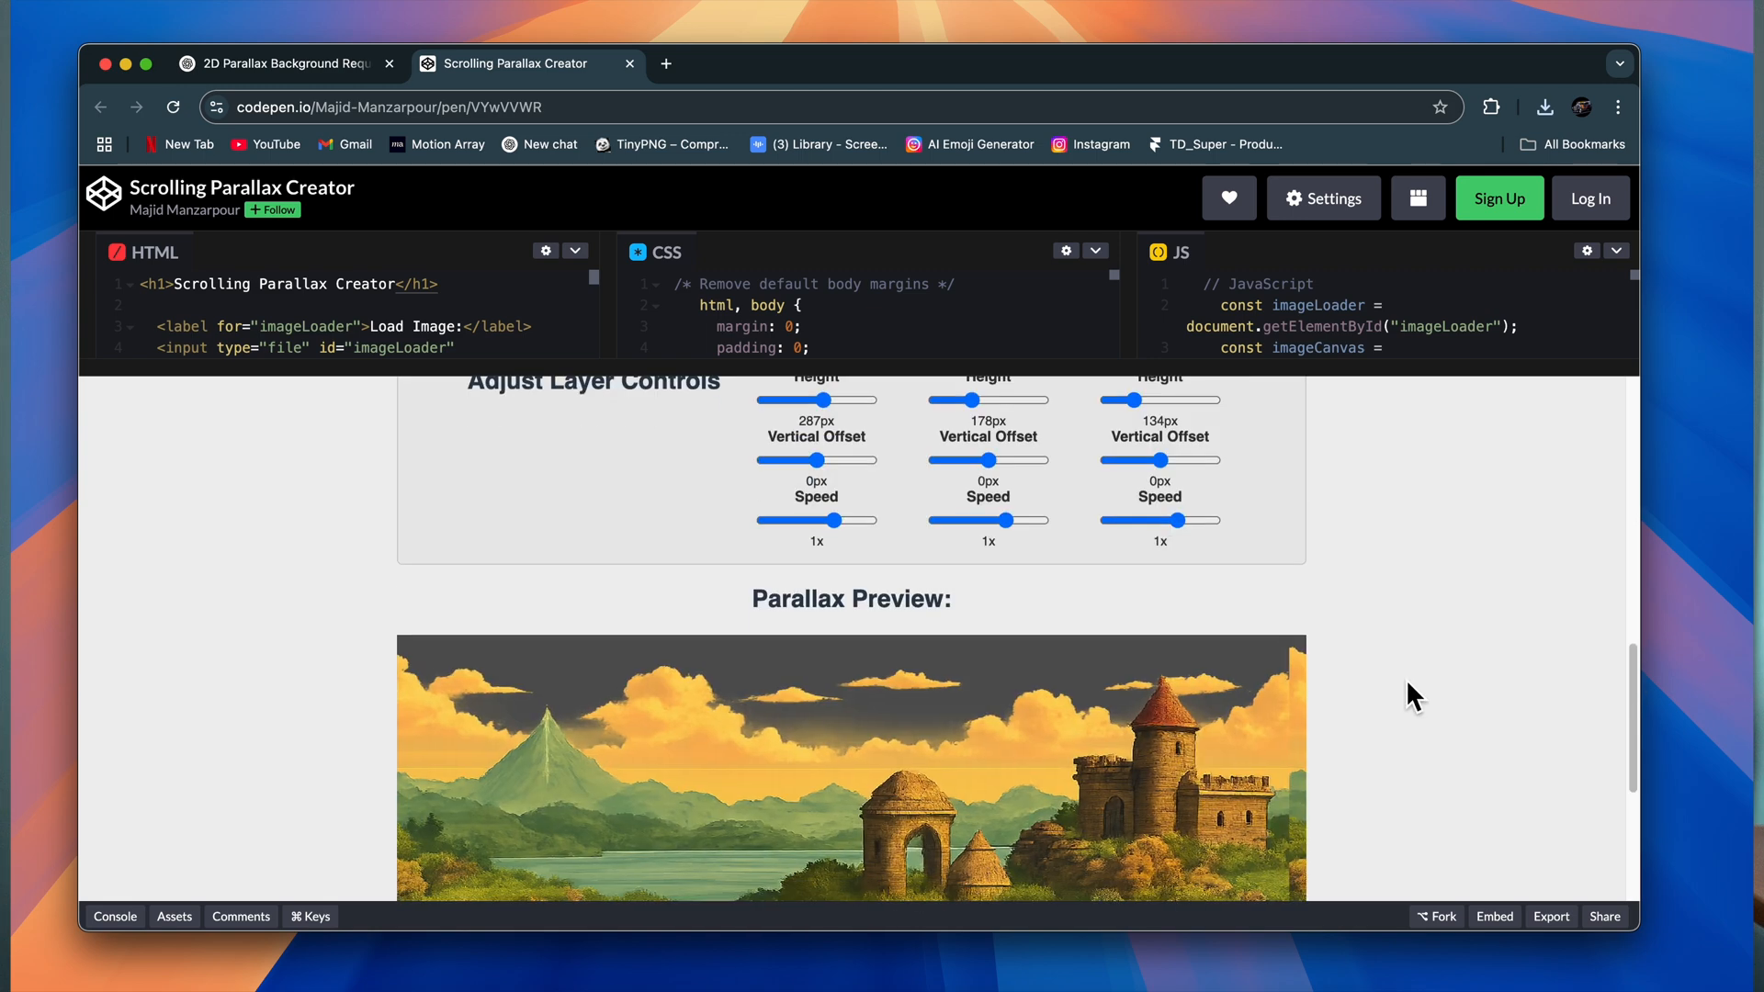